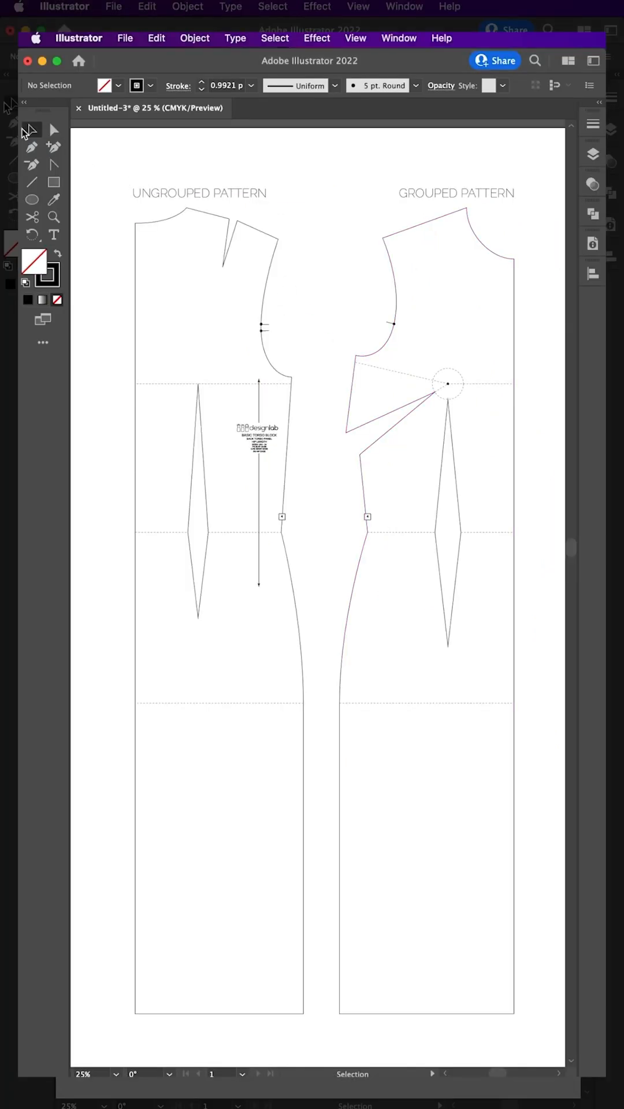
mouse_move(32, 127)
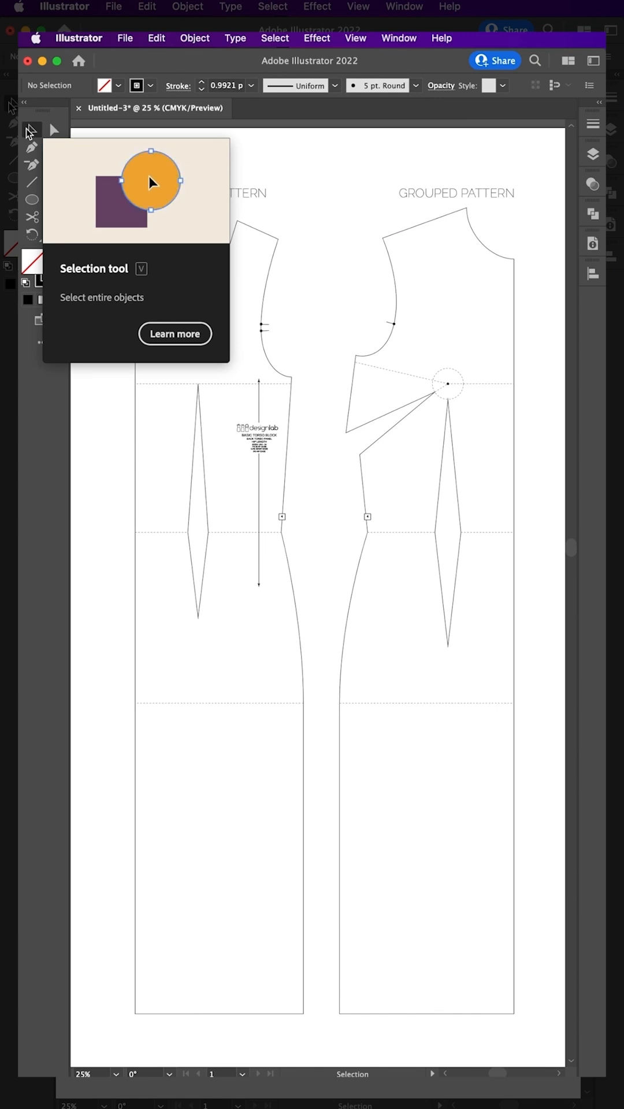
mouse_move(53, 129)
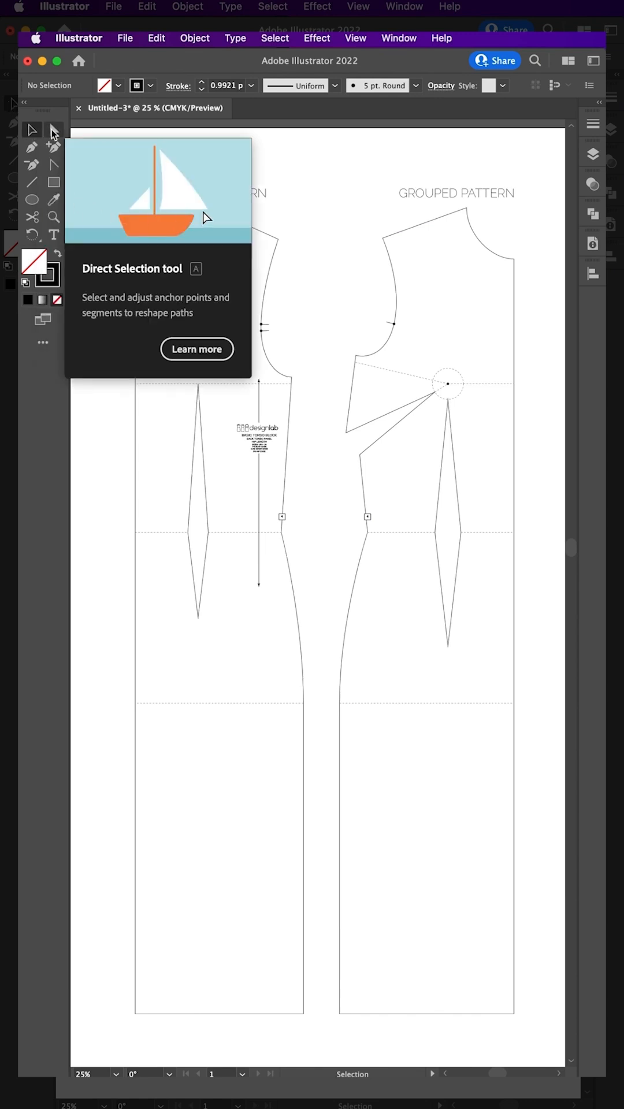
mouse_move(32, 131)
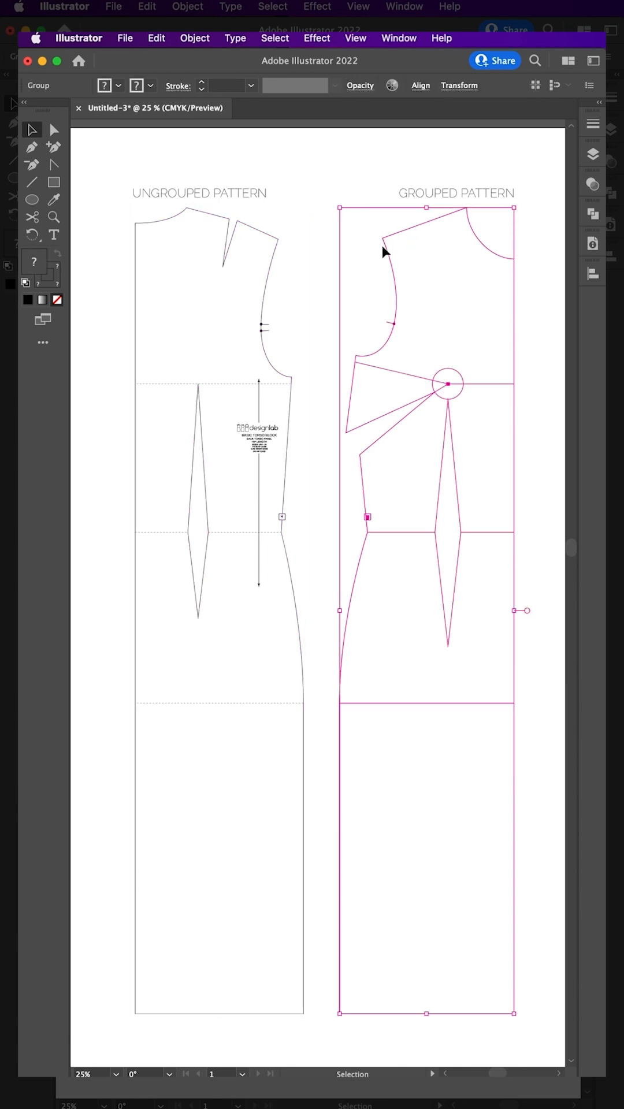
click(277, 250)
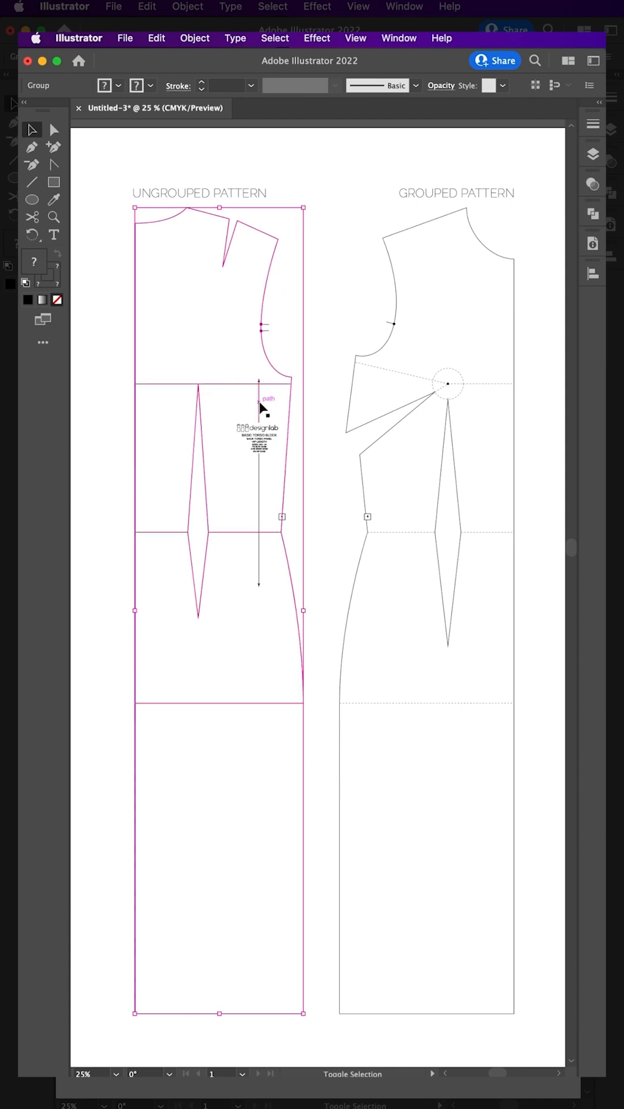
drag(262, 408, 313, 395)
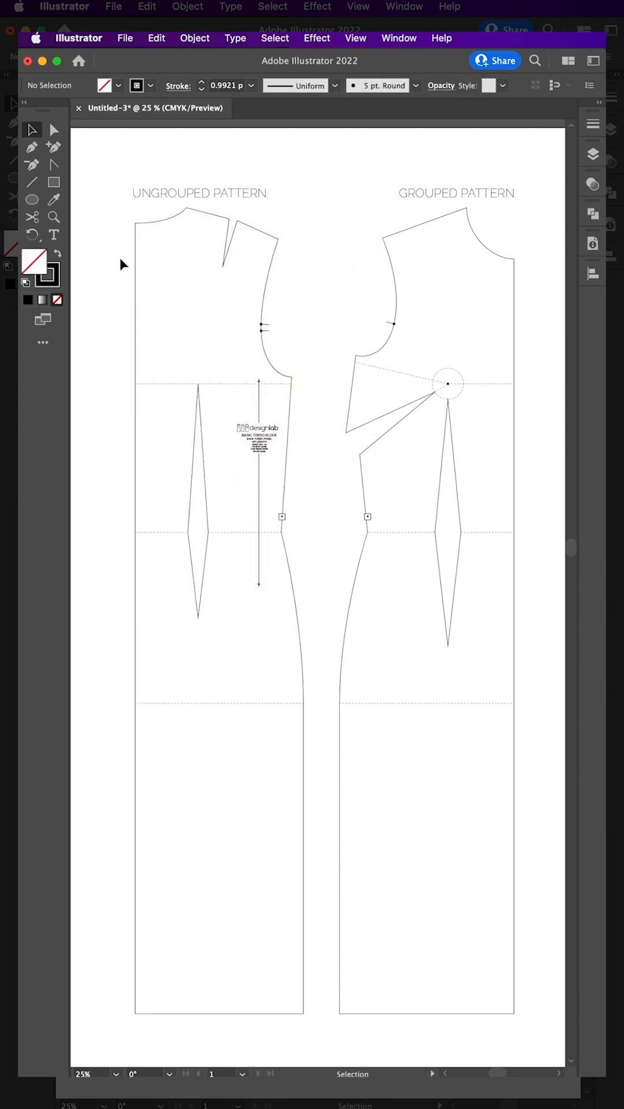
click(54, 130)
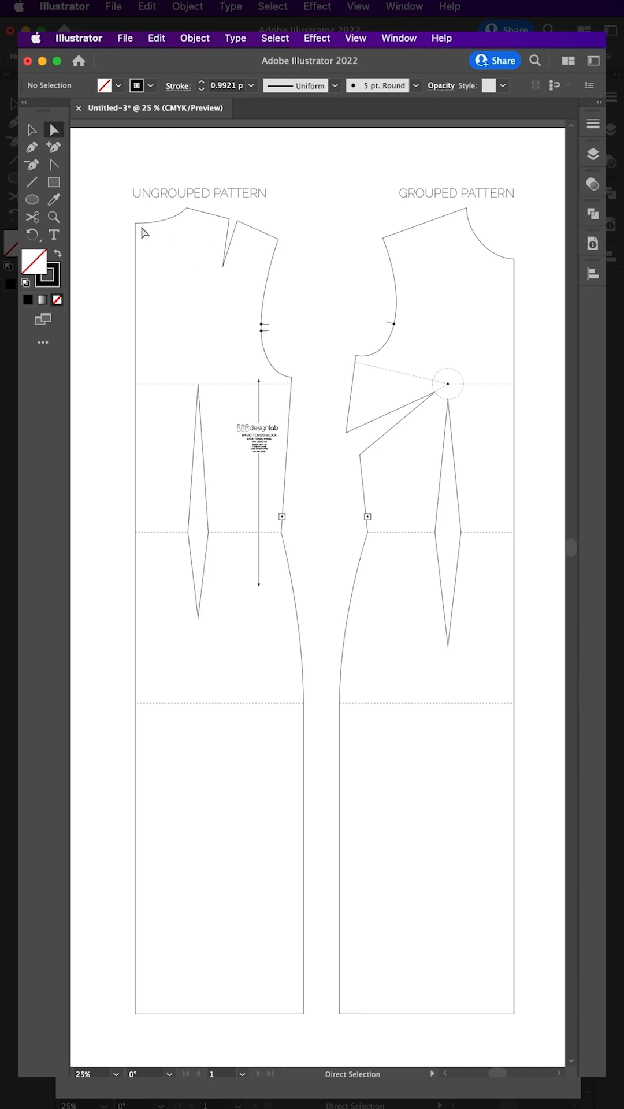
click(210, 220)
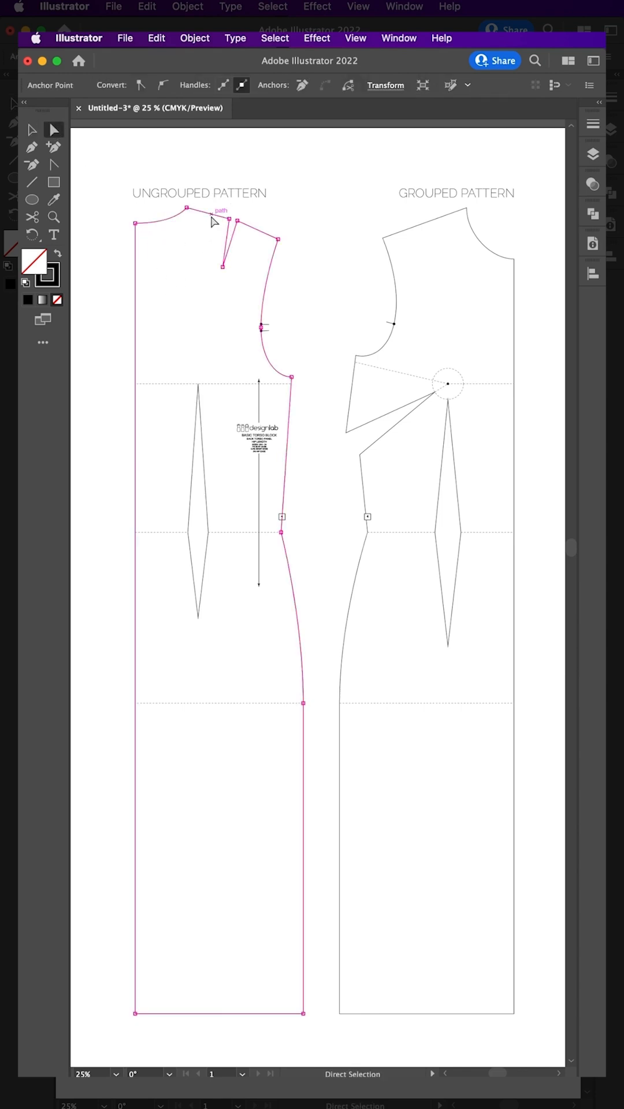
click(311, 304)
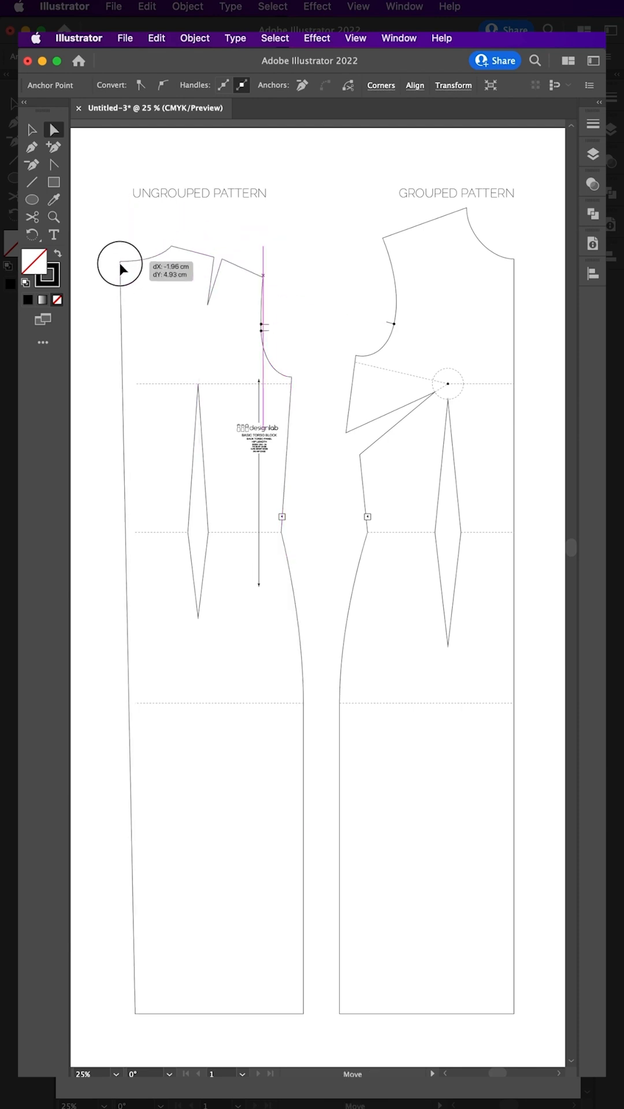
click(278, 266)
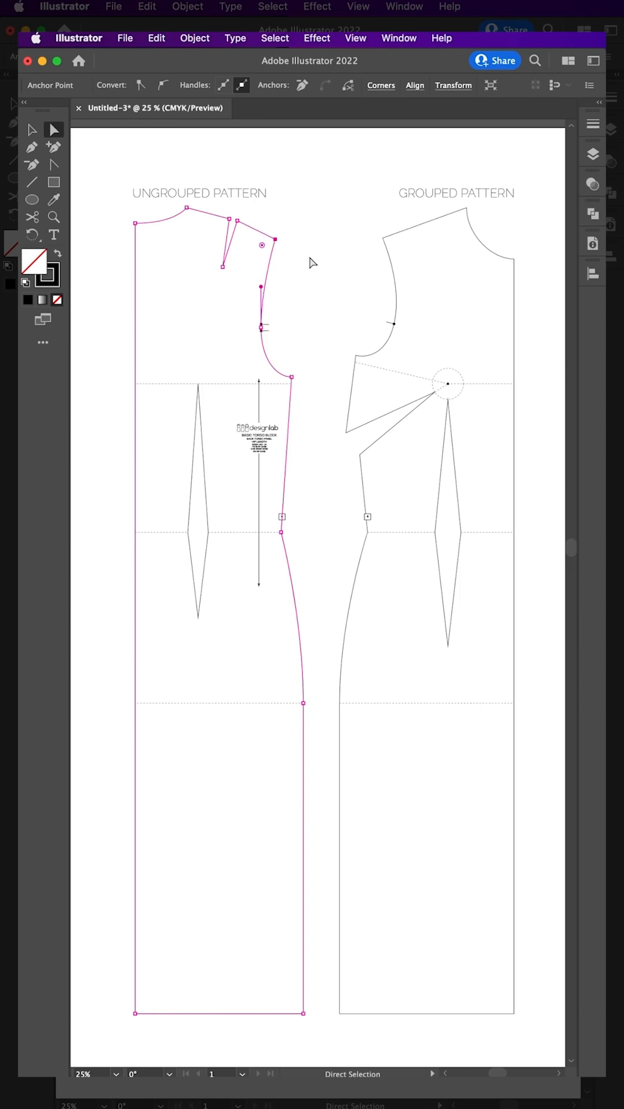
click(312, 263)
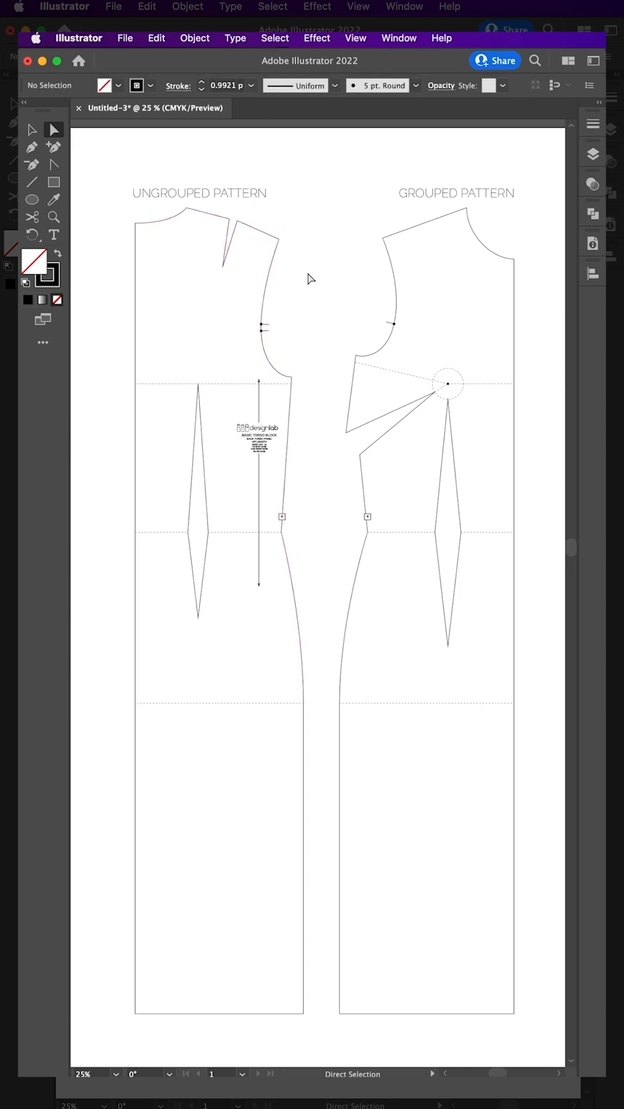